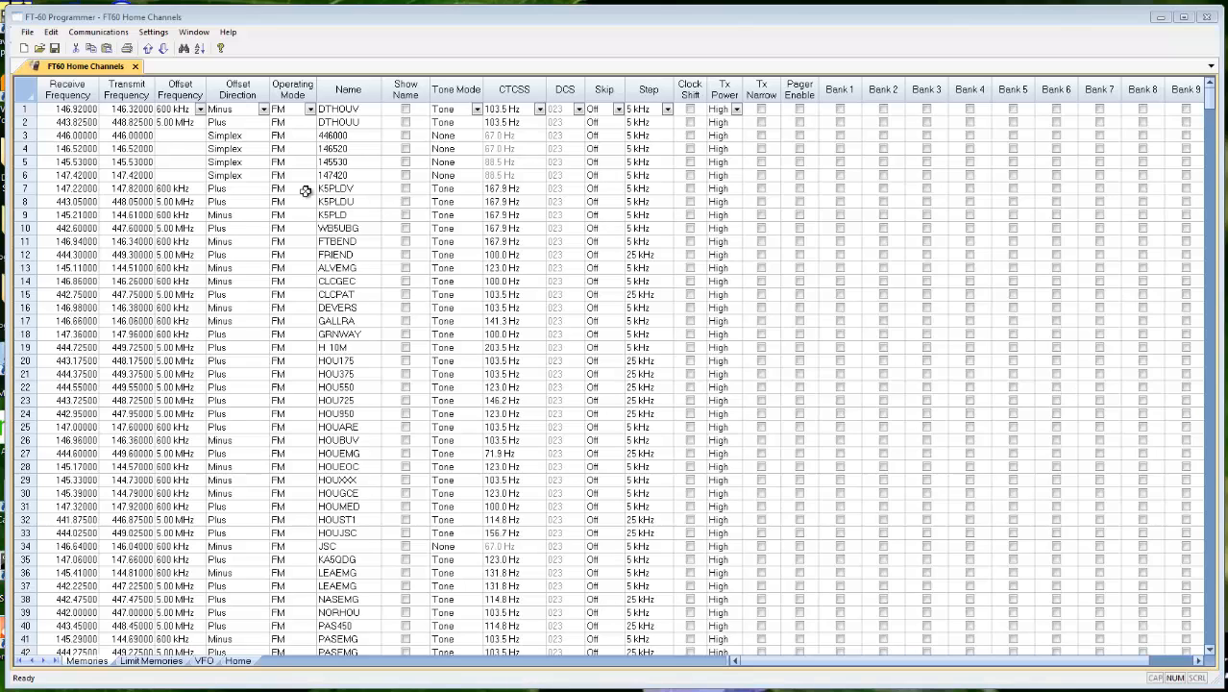
pyautogui.moveTo(94, 265)
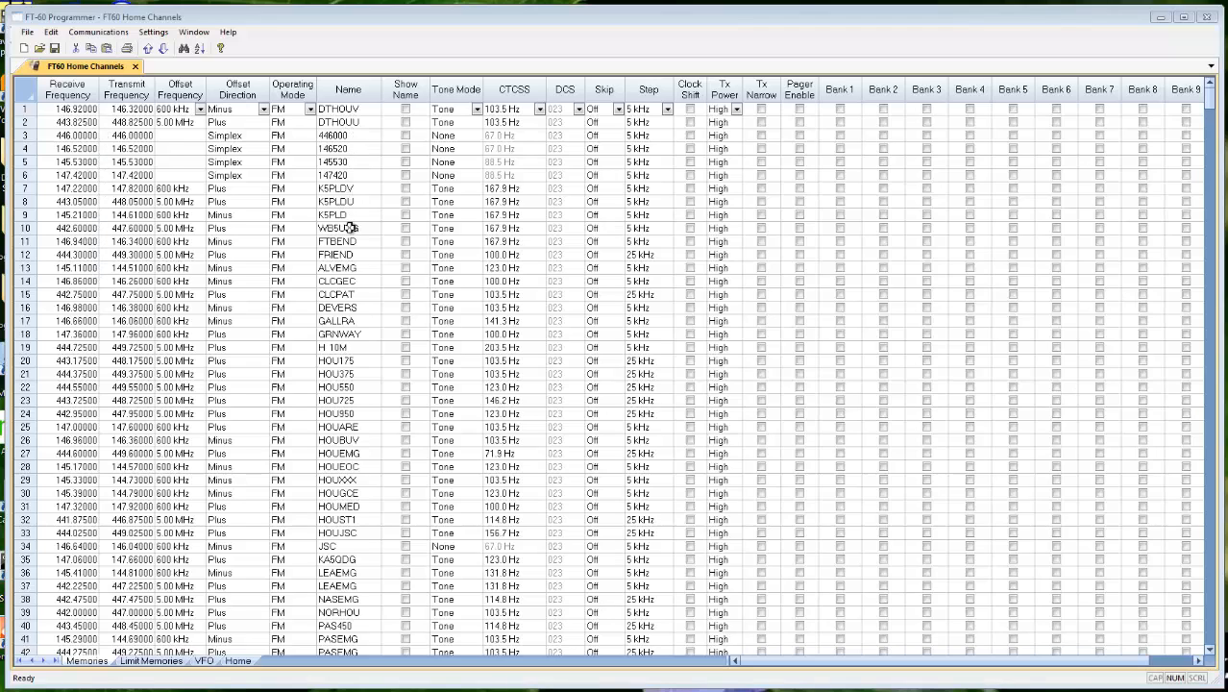
# Step: Enable Show Name for every memory channel in the home channels file
pyautogui.click(404, 108)
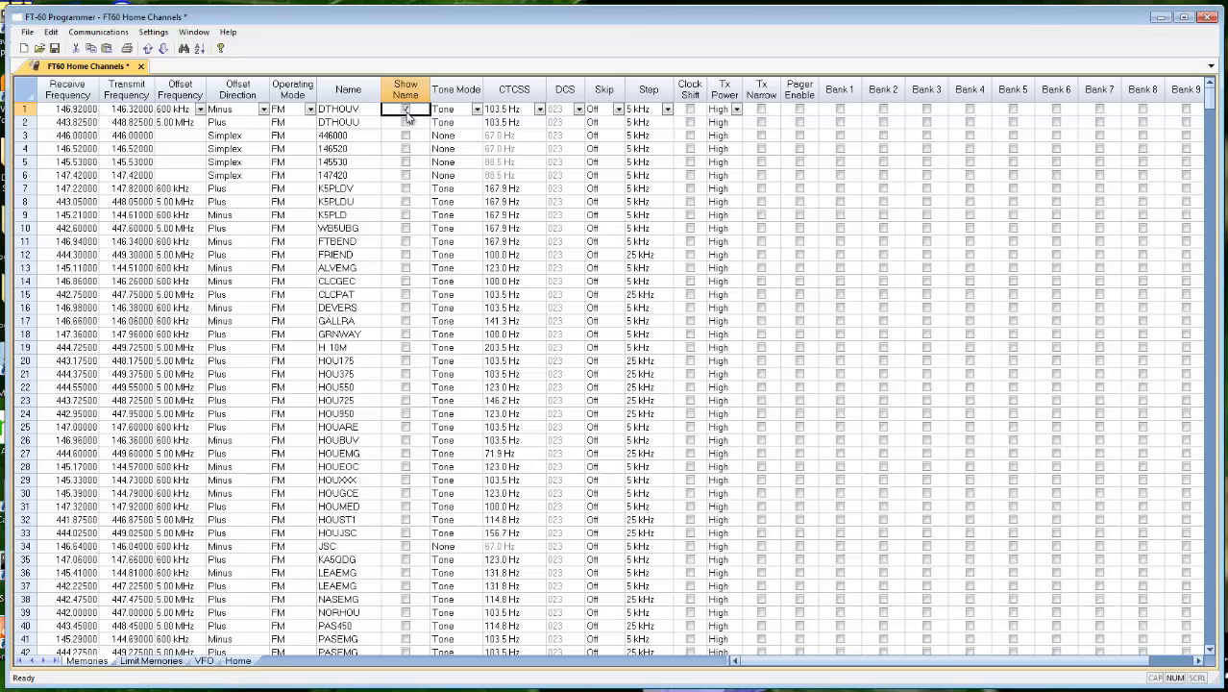
pyautogui.click(404, 123)
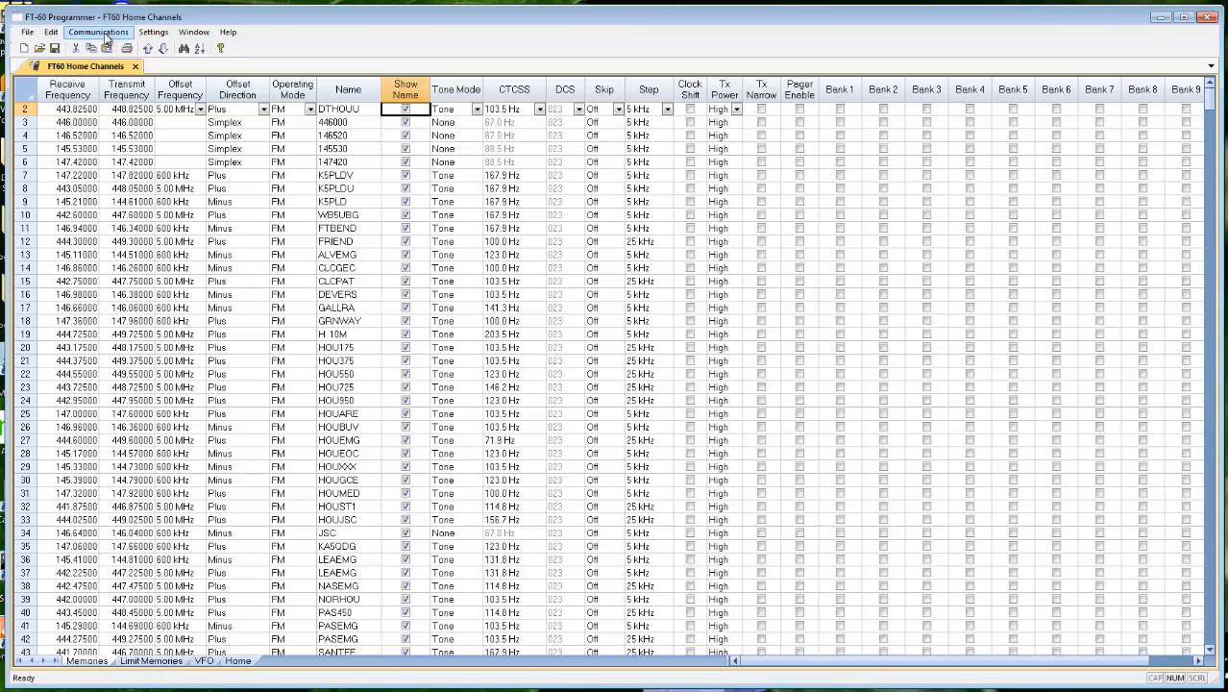
# Step: Attempt Send Data To Radio from the Communications menu, hitting the read-first error
pyautogui.click(98, 31)
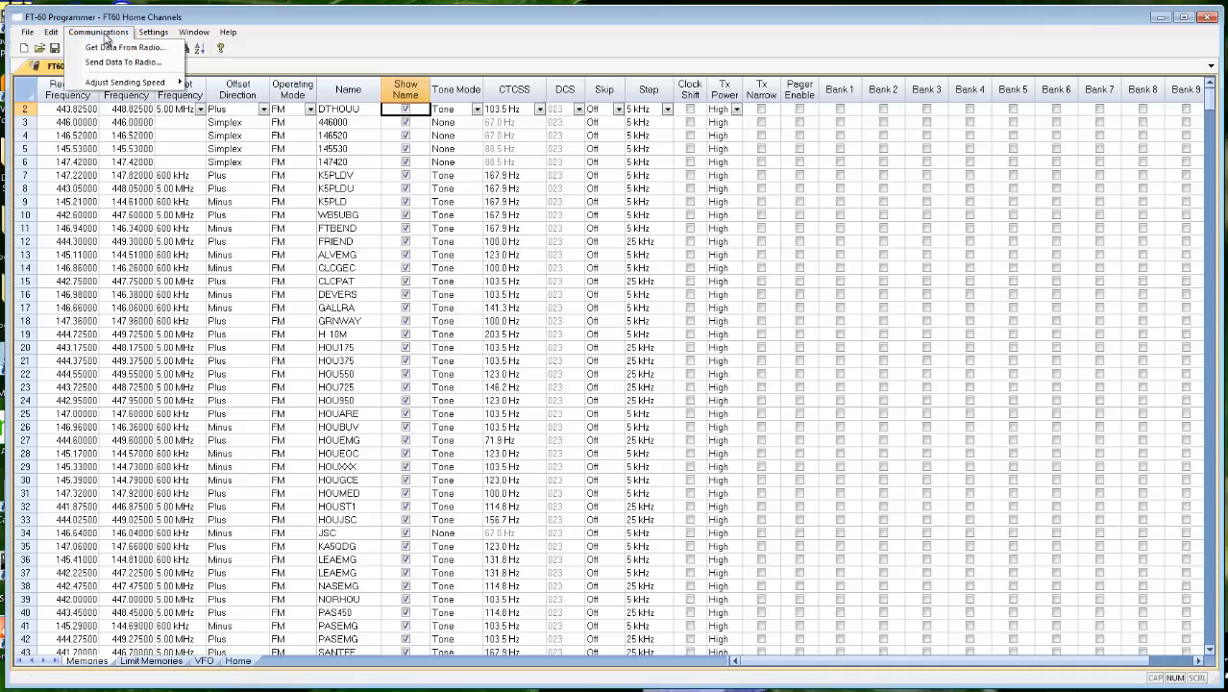
pyautogui.moveTo(123, 61)
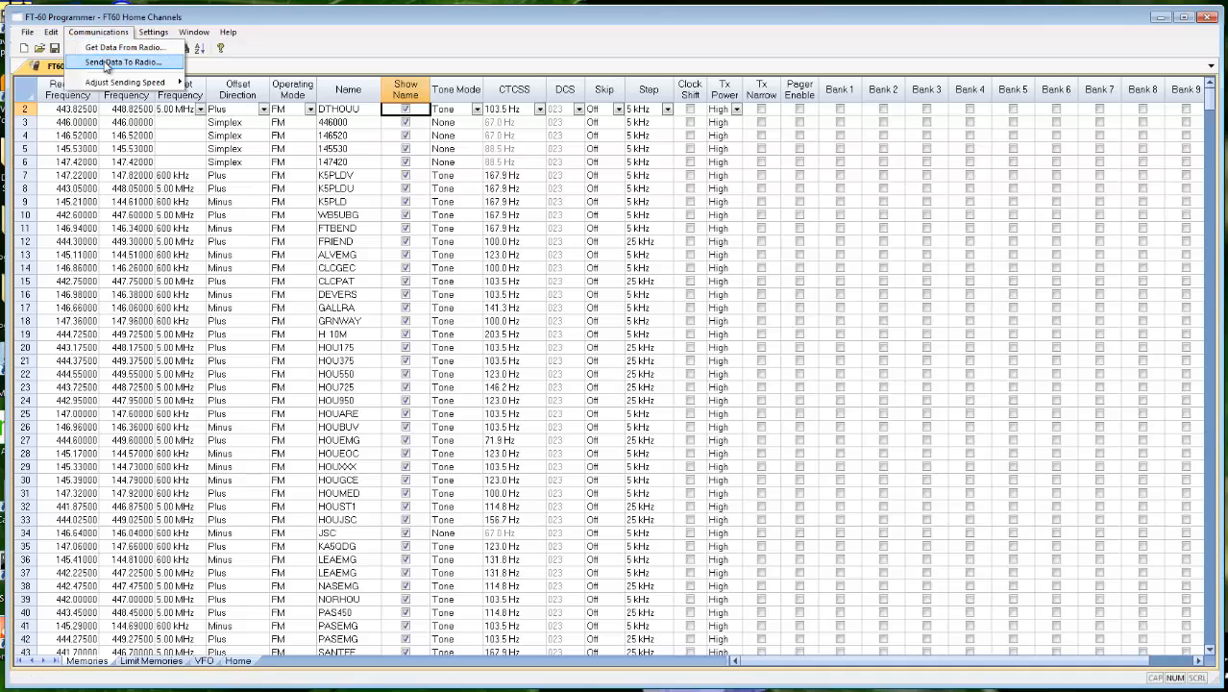
pyautogui.click(119, 61)
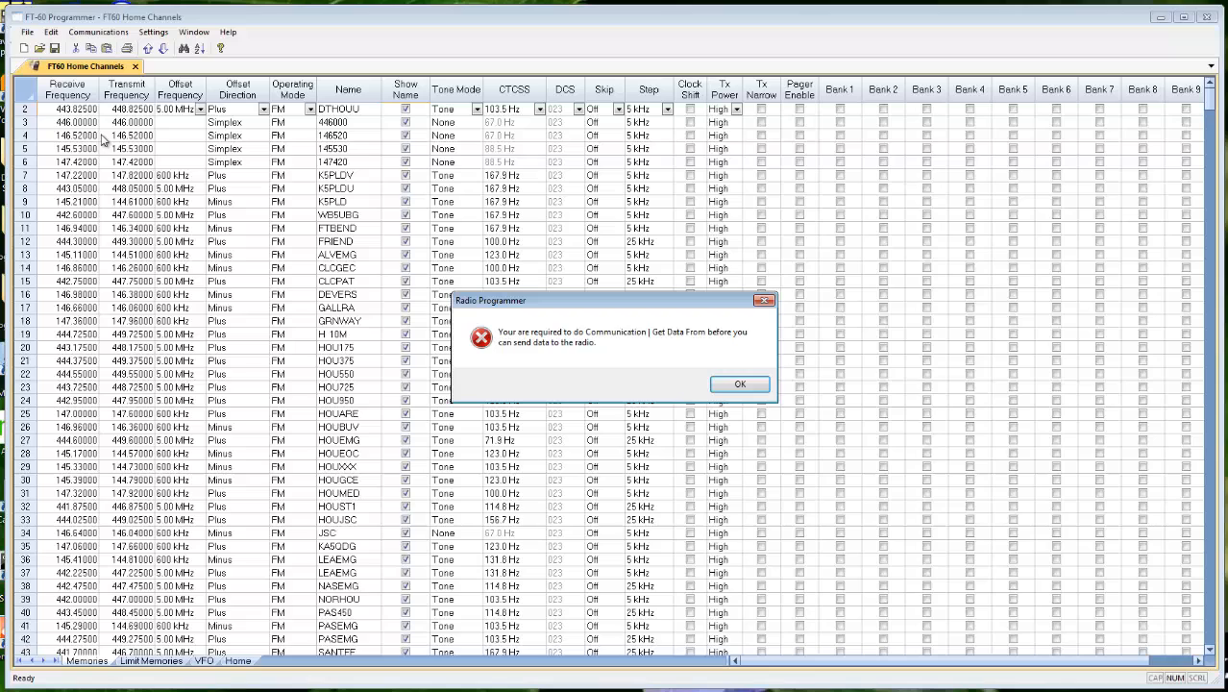
pyautogui.moveTo(431, 365)
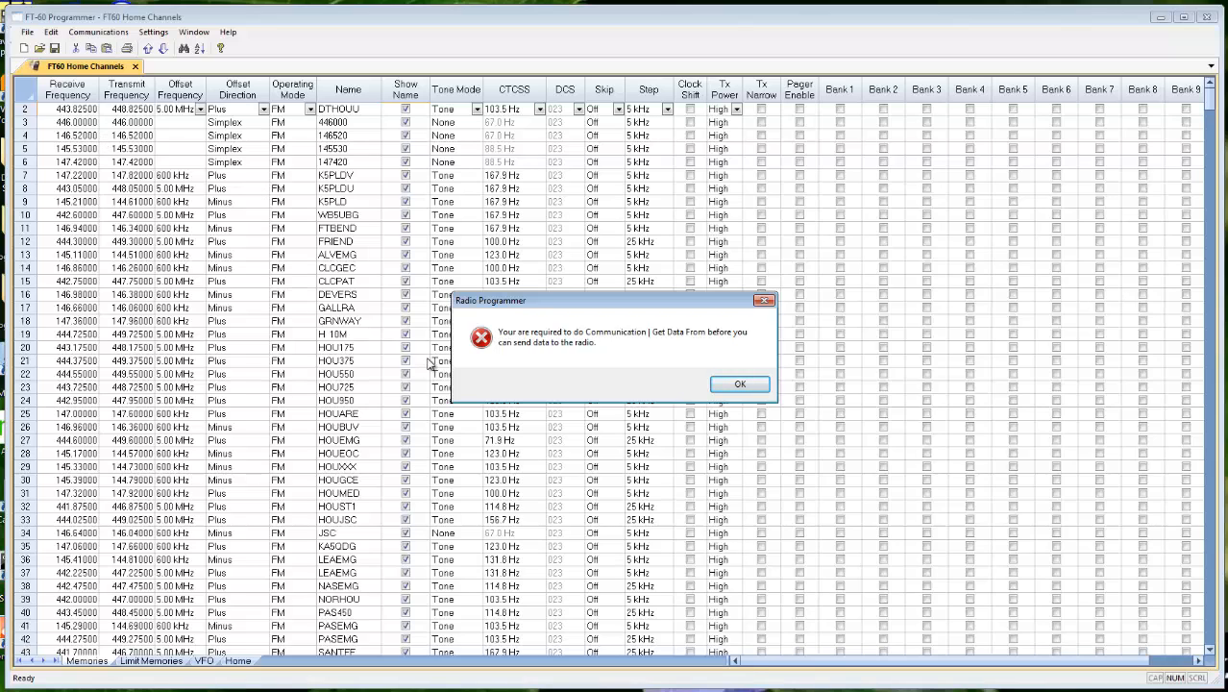
pyautogui.moveTo(566, 348)
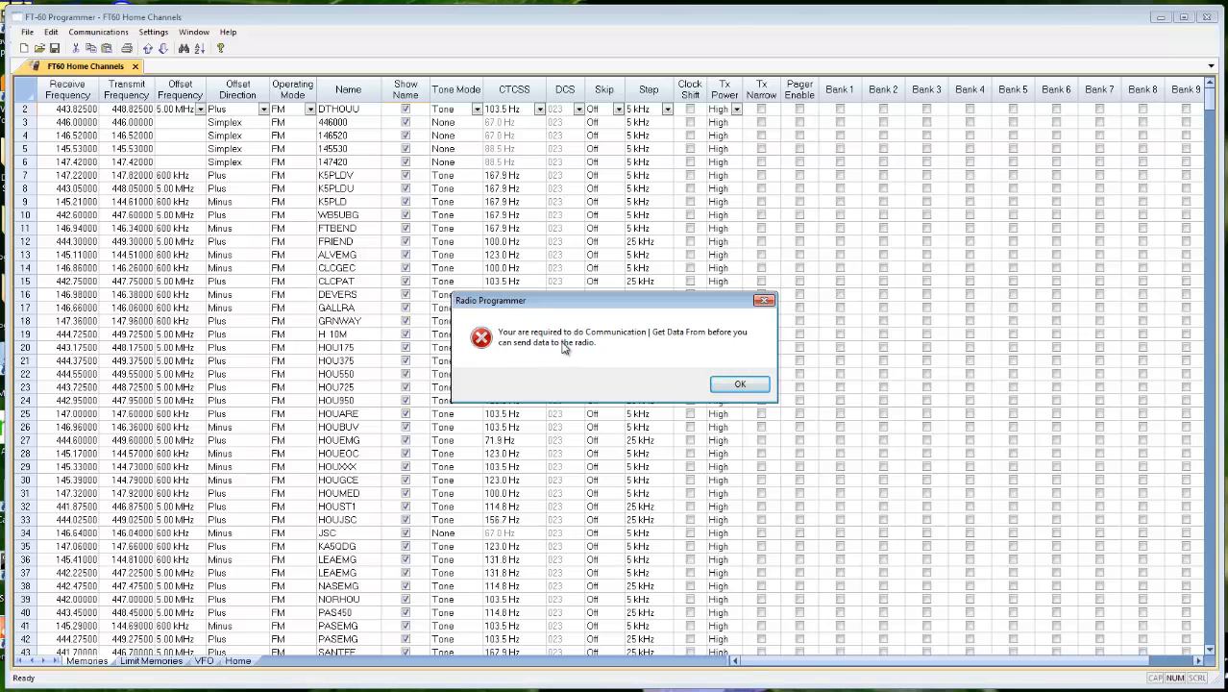
pyautogui.moveTo(619, 346)
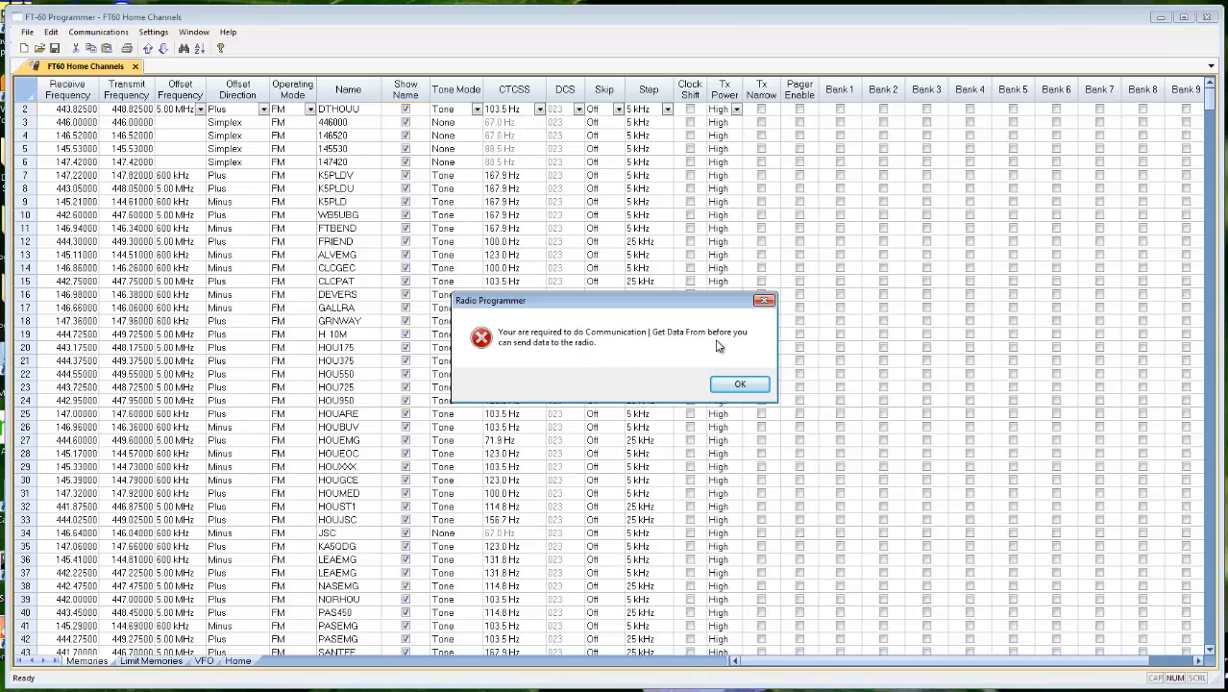
pyautogui.moveTo(561, 356)
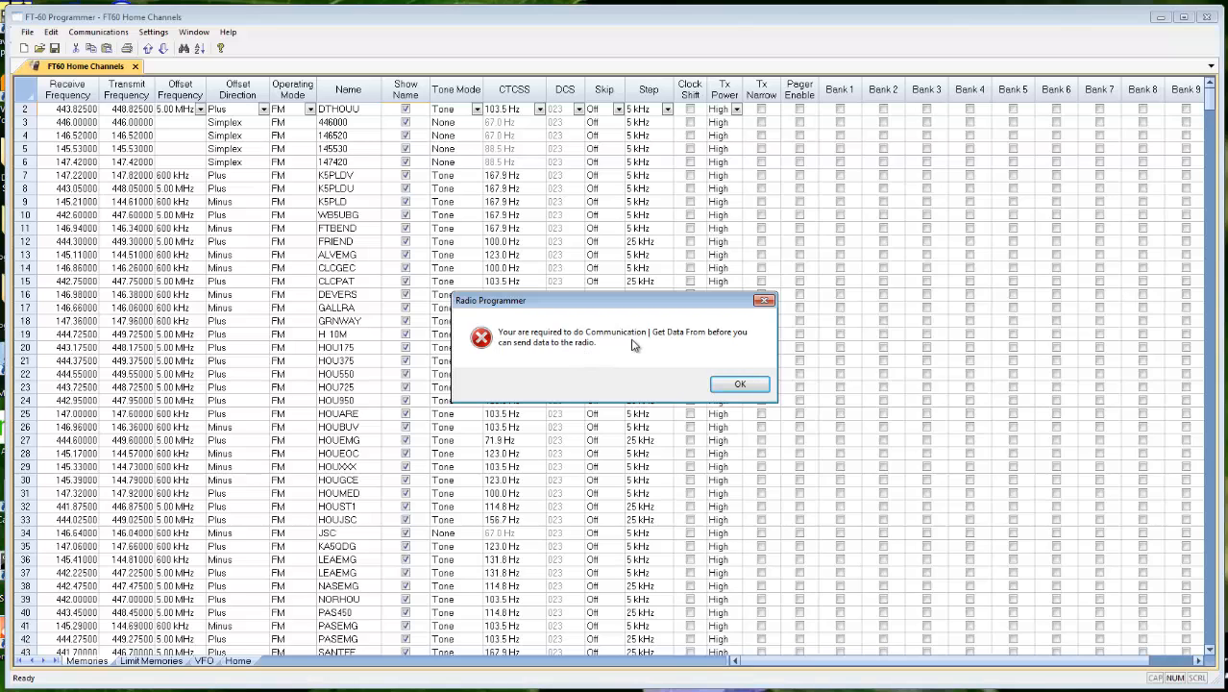
pyautogui.moveTo(700, 346)
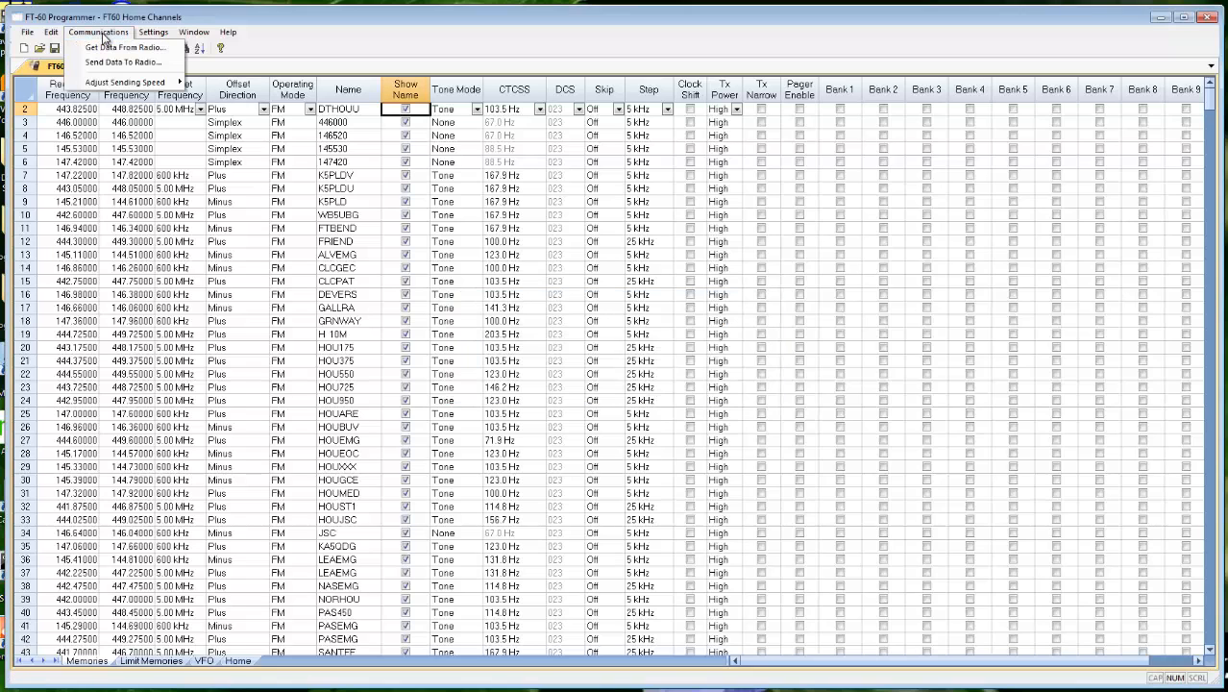
pyautogui.moveTo(123, 48)
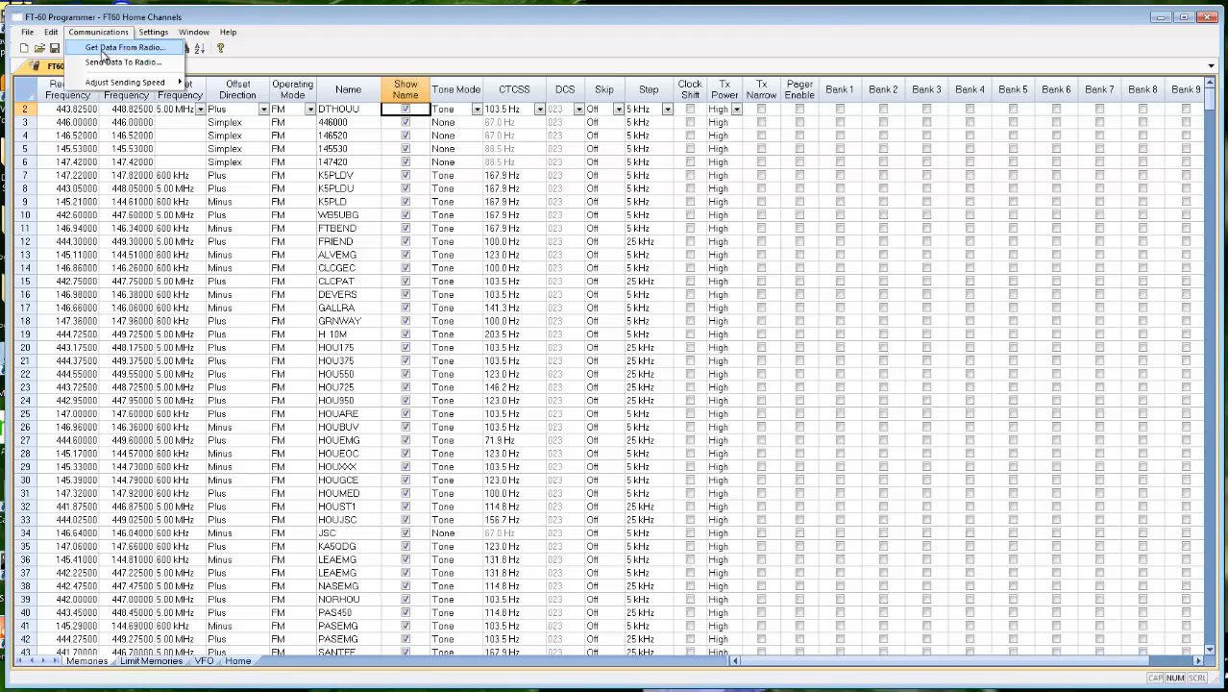
pyautogui.moveTo(265, 65)
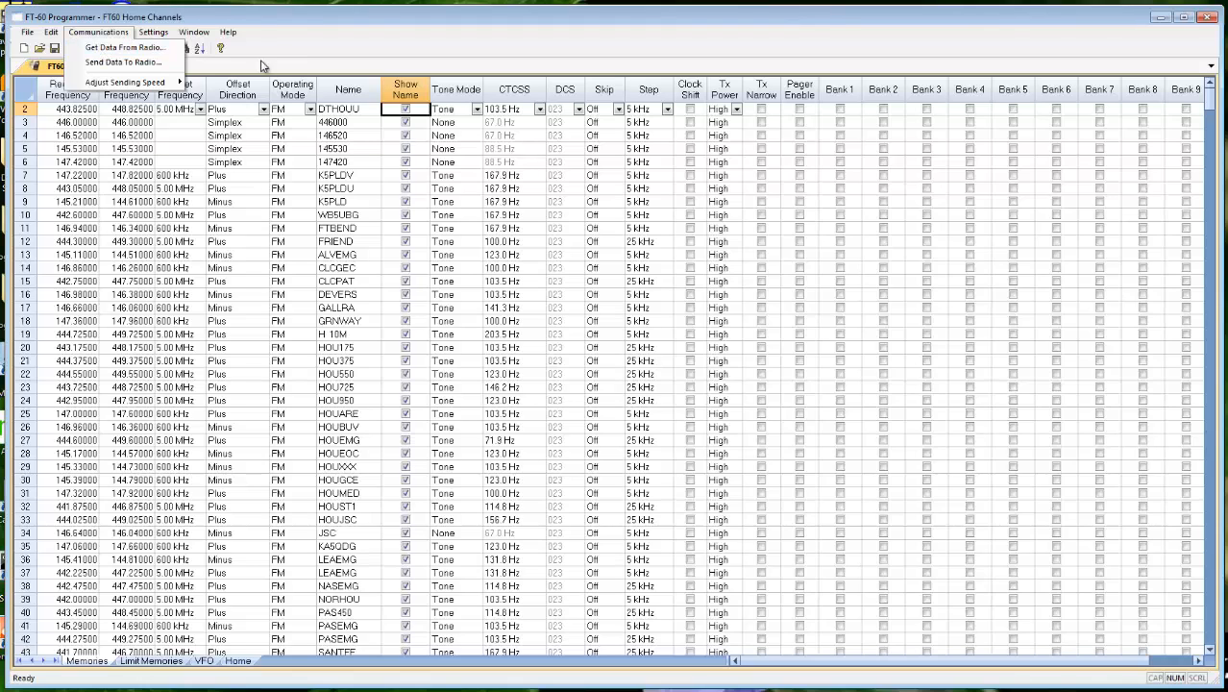
# Step: Start a new blank channel file and bring up the Communications commands
pyautogui.click(27, 31)
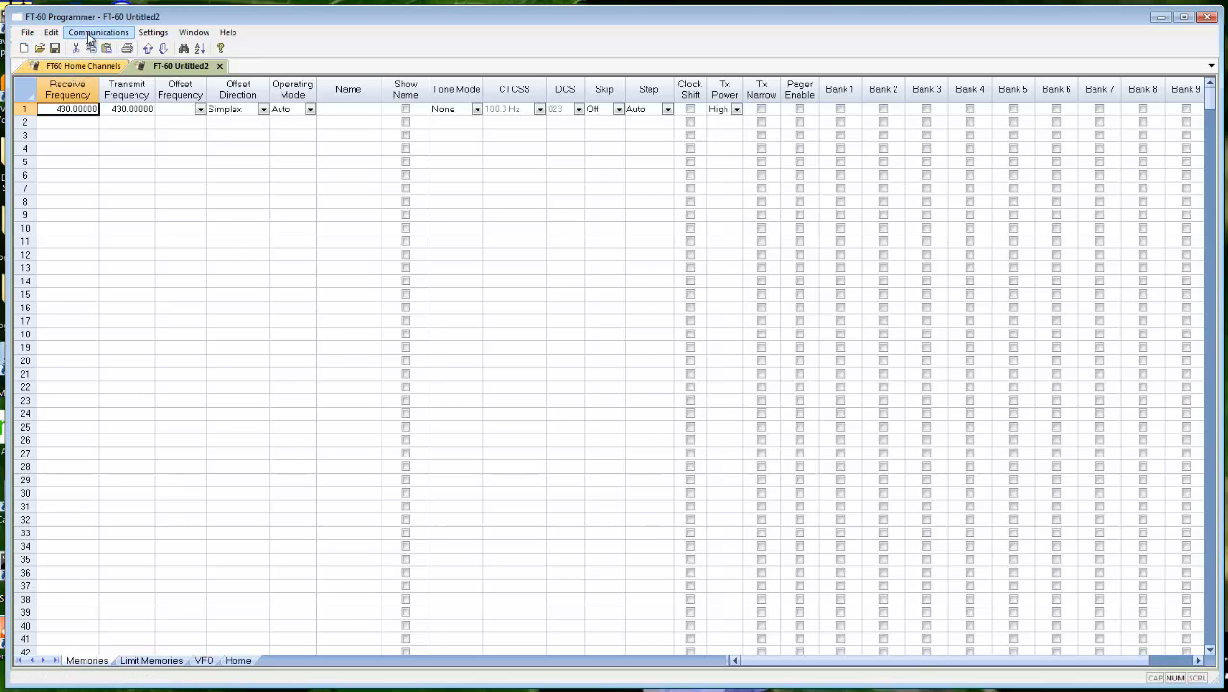
pyautogui.click(100, 31)
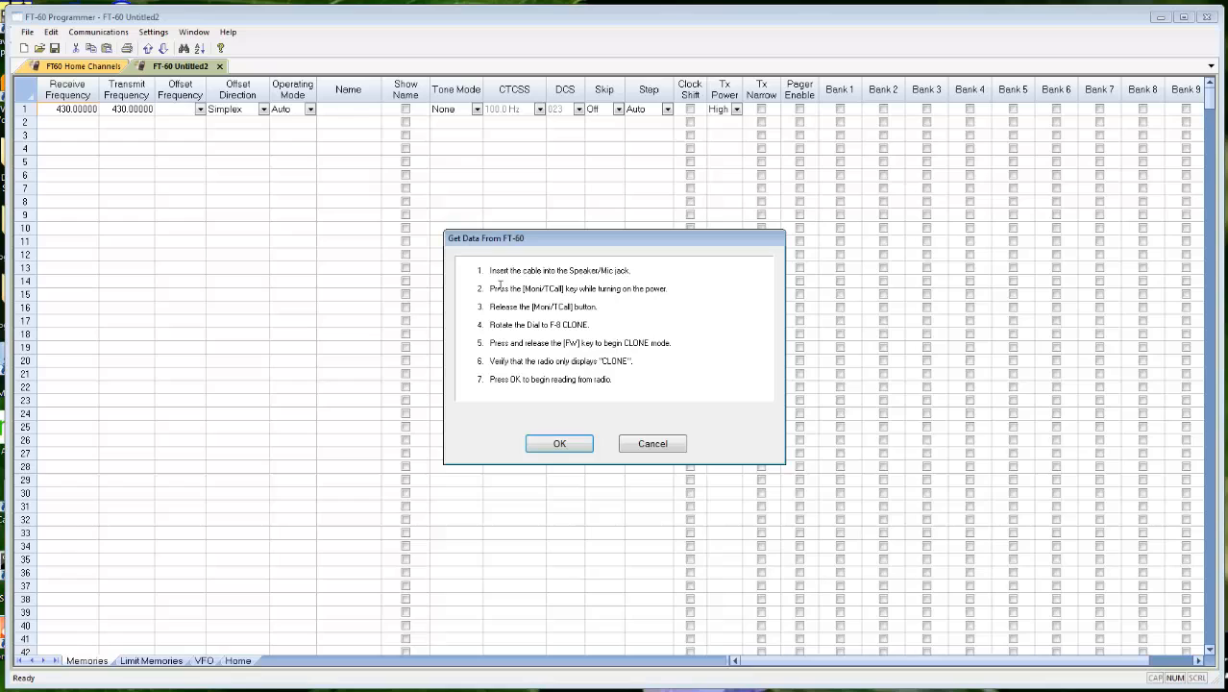
# Step: Read the radio's channels into the new file, listing entries like ARECS and NYPD
pyautogui.click(560, 442)
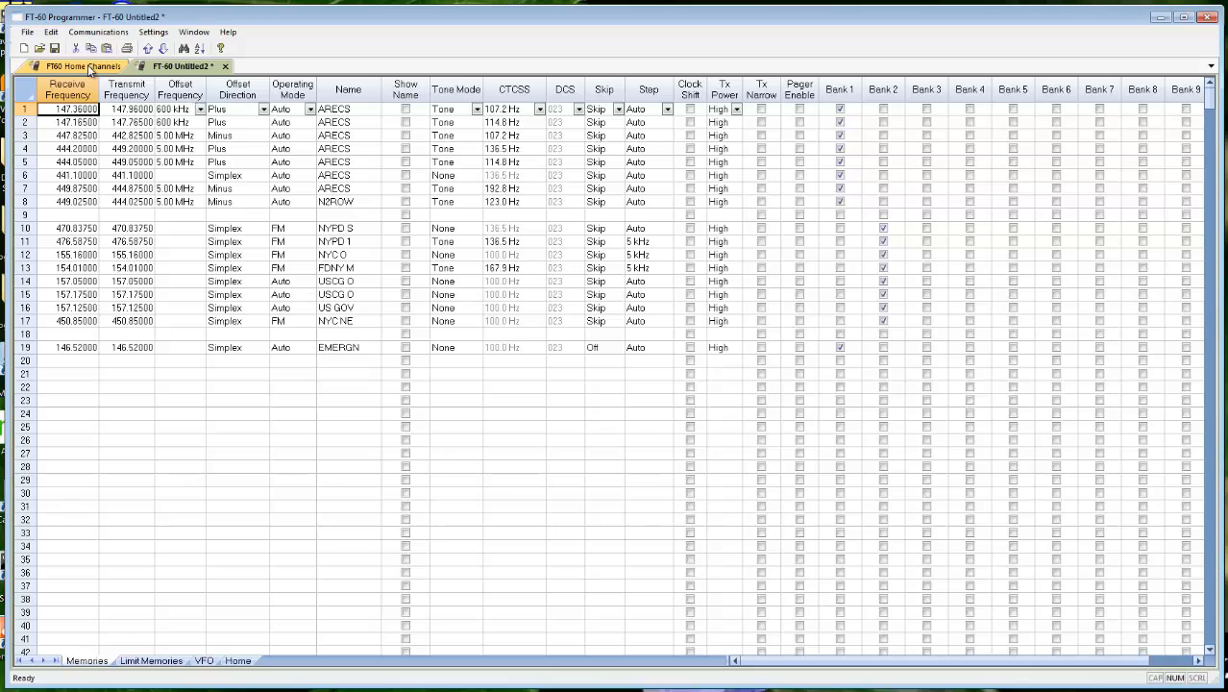
# Step: Switch to the FT60 Home Channels file and start Send Data To Radio, transfer running
pyautogui.click(81, 66)
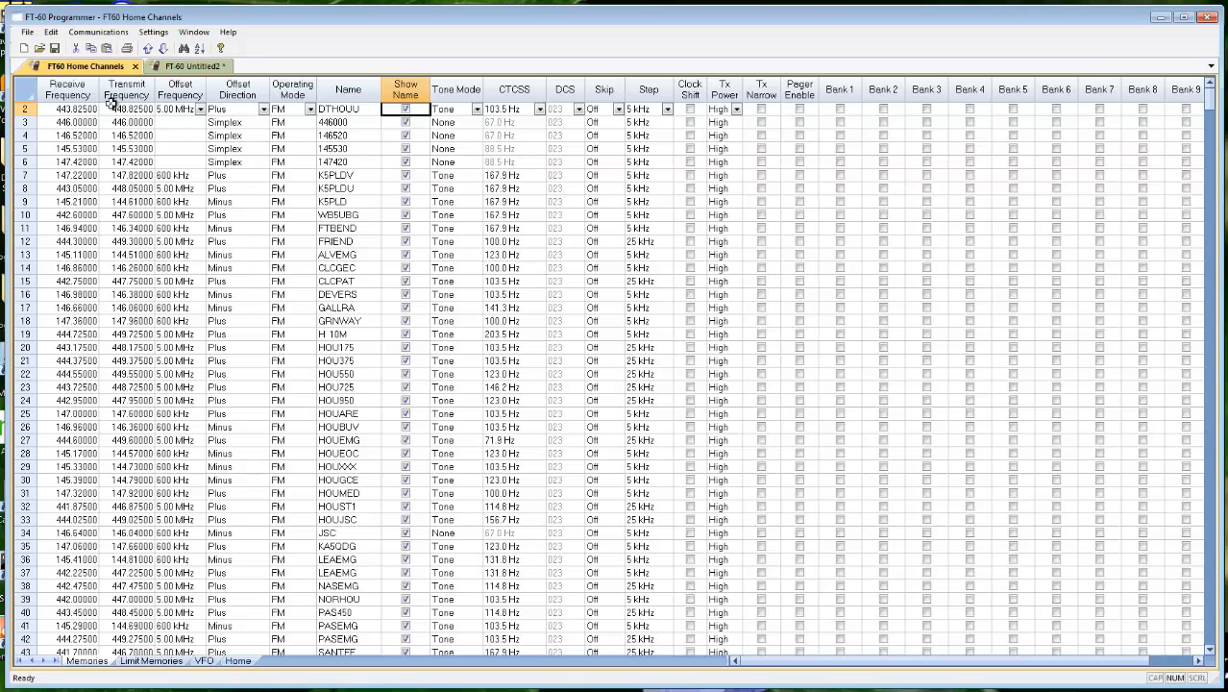
pyautogui.click(100, 31)
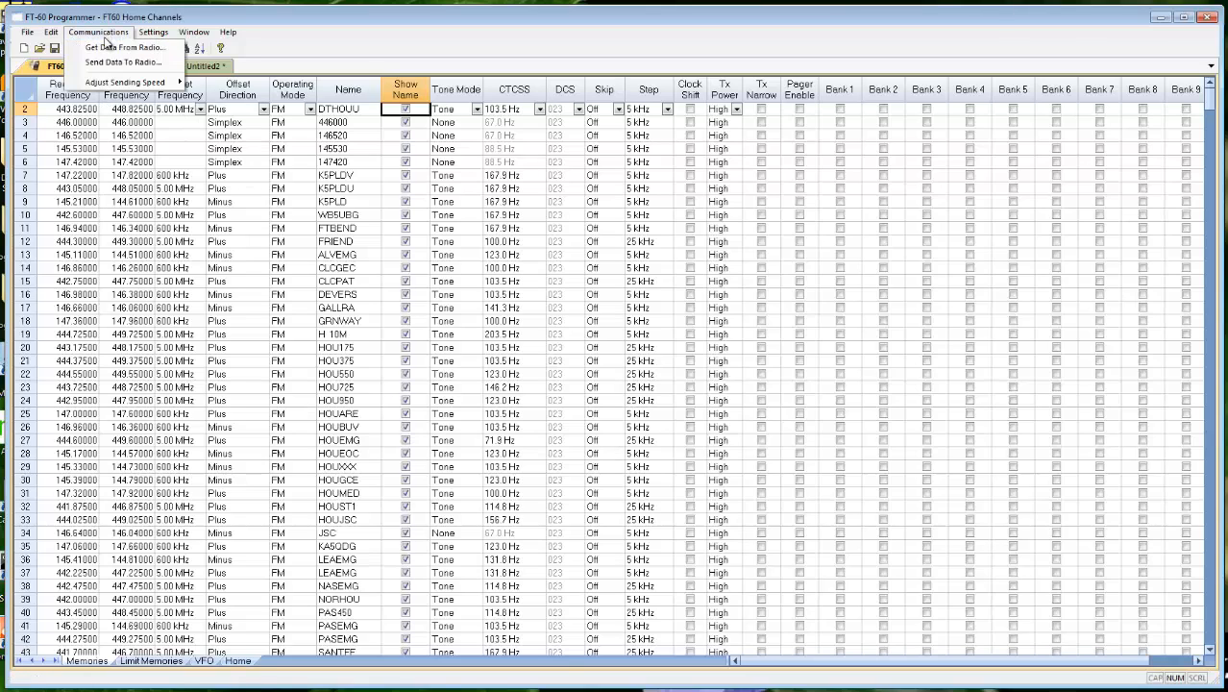
pyautogui.click(123, 62)
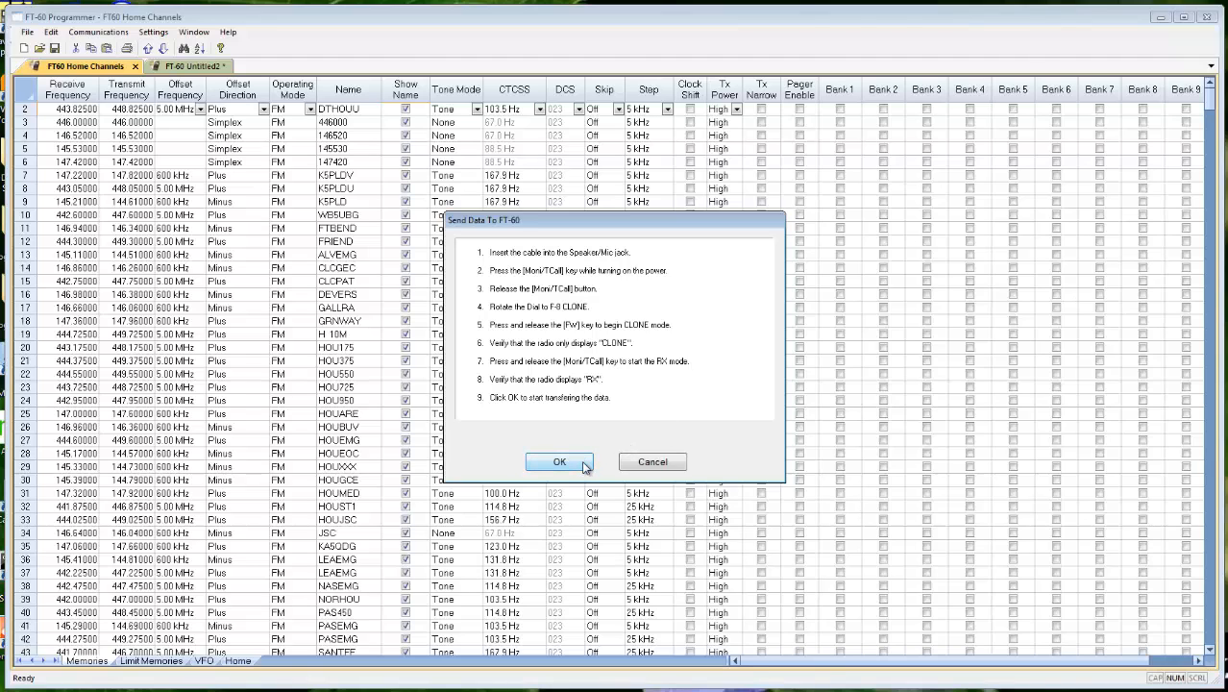
pyautogui.click(560, 462)
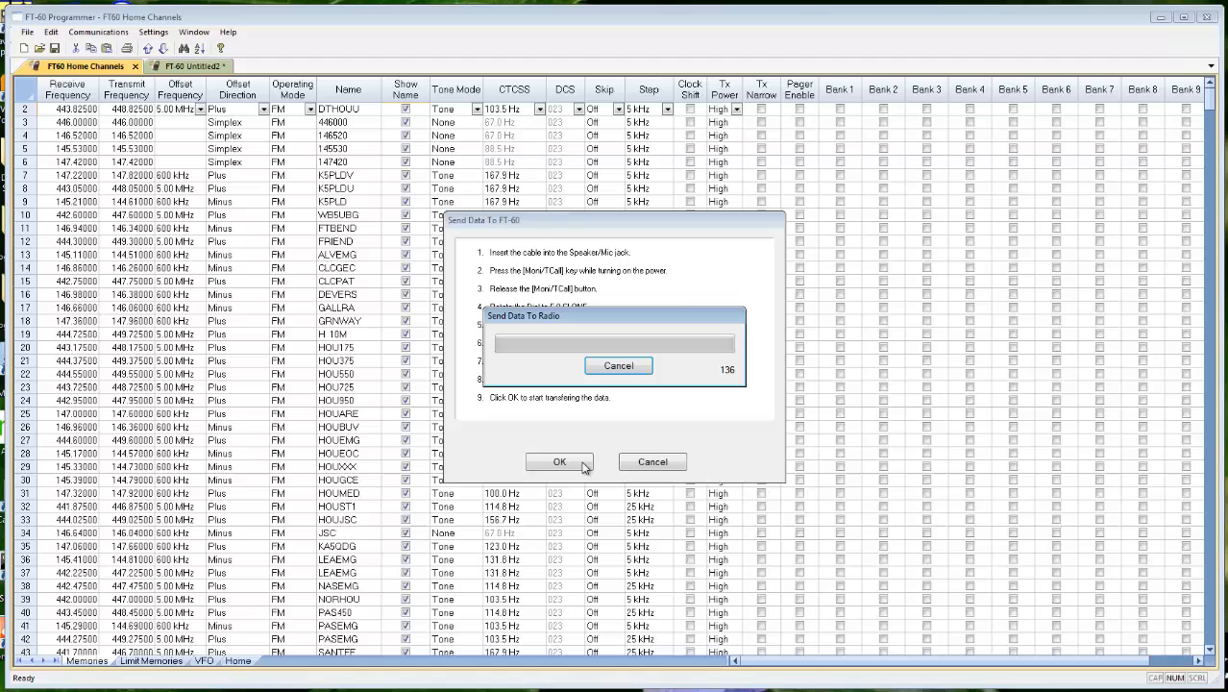